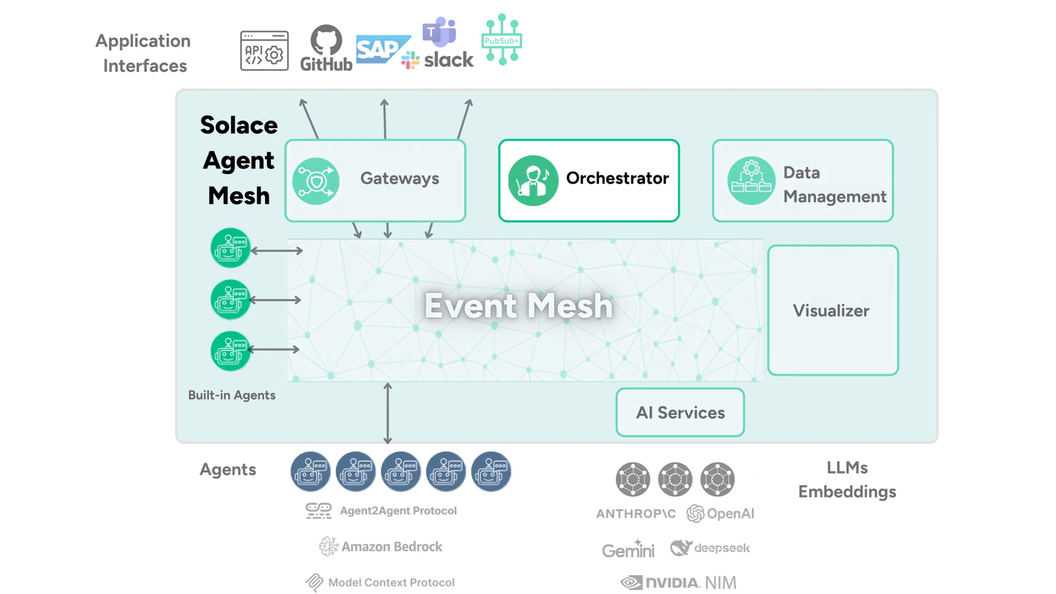
Step: Advance the slide so every Solace Agent Mesh architecture component is outlined, not just the Orchestrator
{"action": "left_click", "coordinate": [587, 179]}
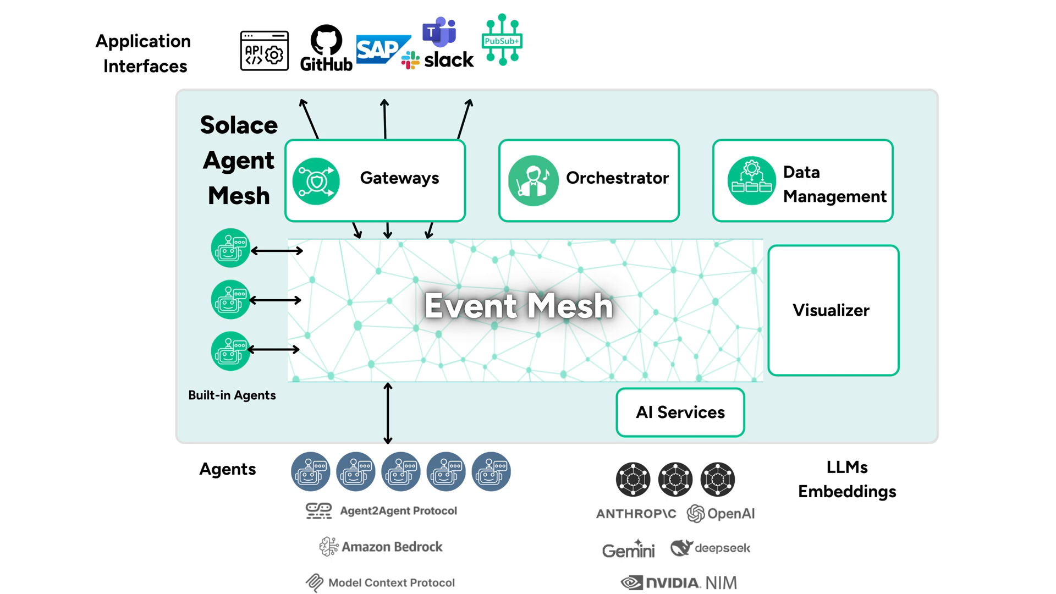
{"action": "left_click", "coordinate": [588, 180]}
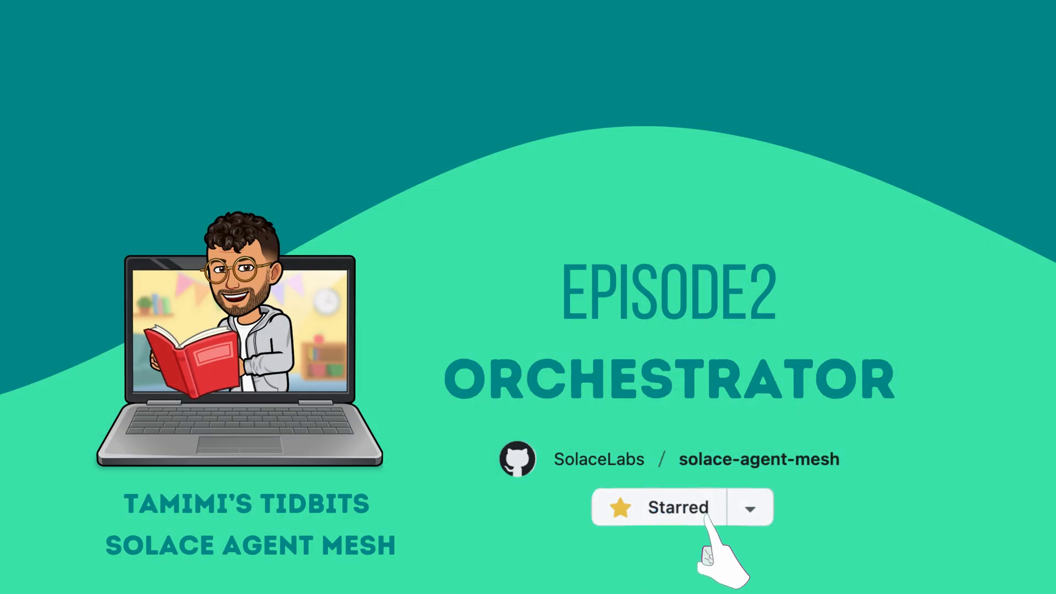
{"action": "left_click", "coordinate": [677, 506]}
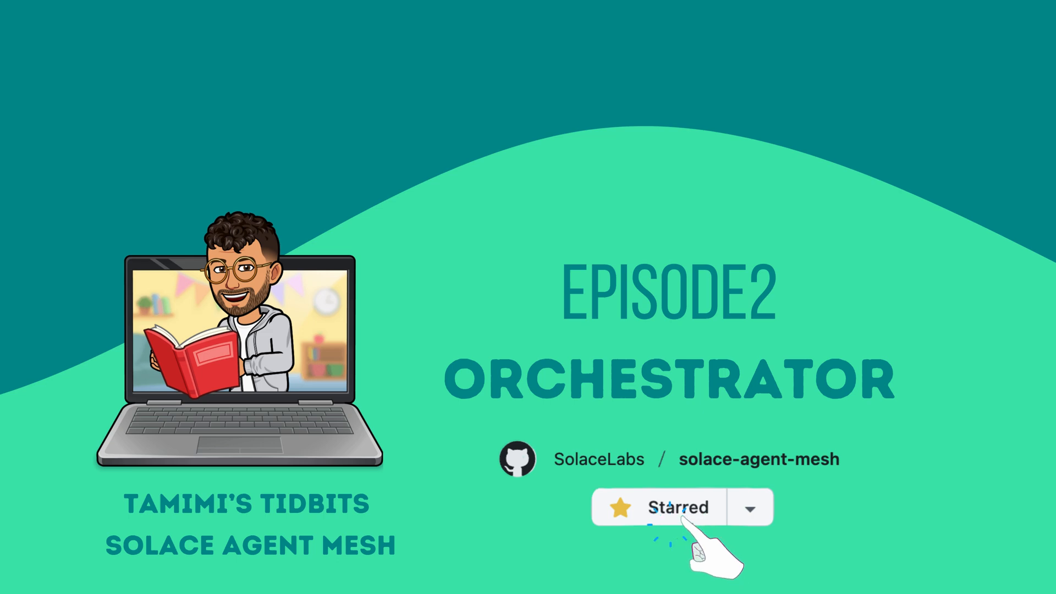